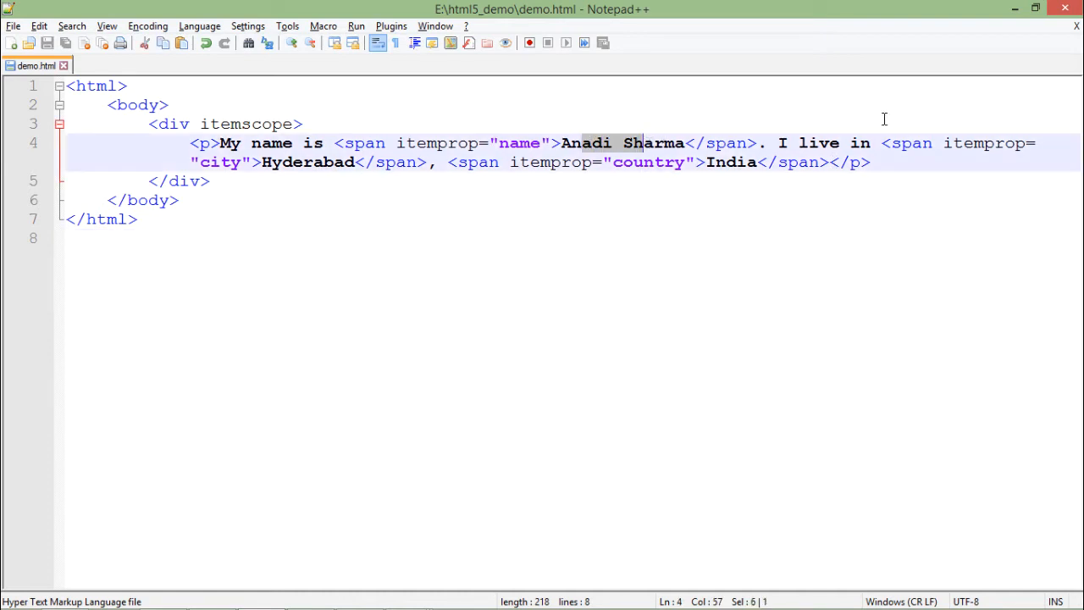
Highlight Hyderabad, the name span's itemprop and the div's itemscope in demo.html
double_click(308, 161)
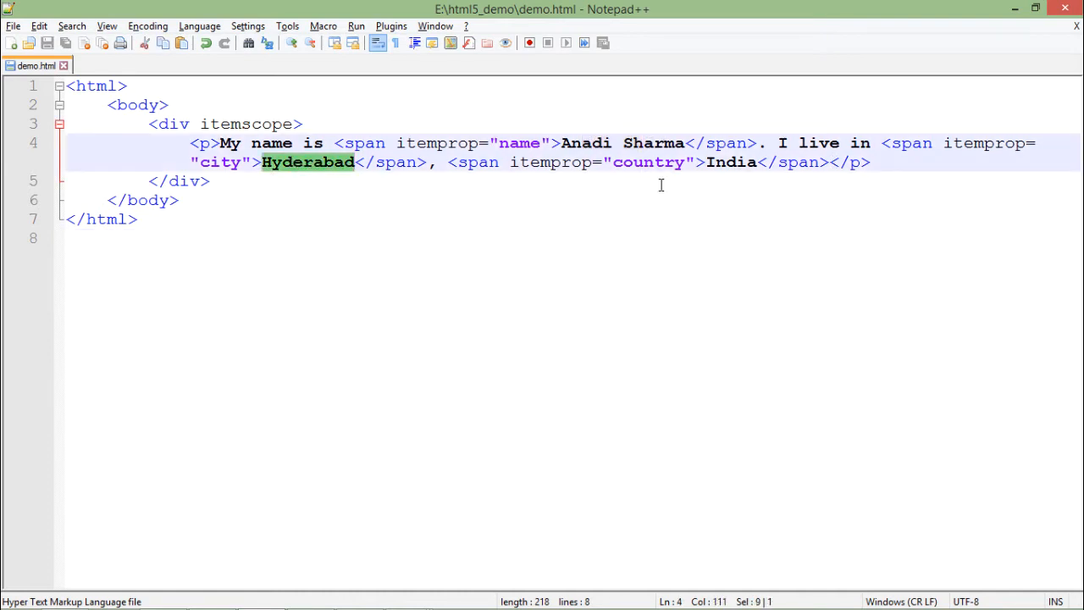
double_click(731, 162)
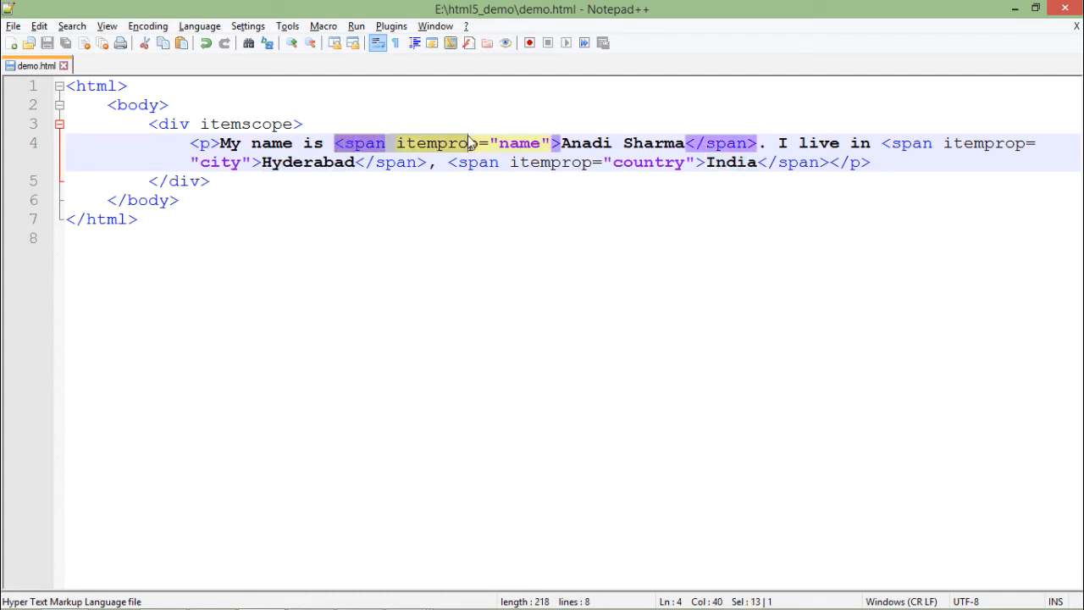
double_click(436, 142)
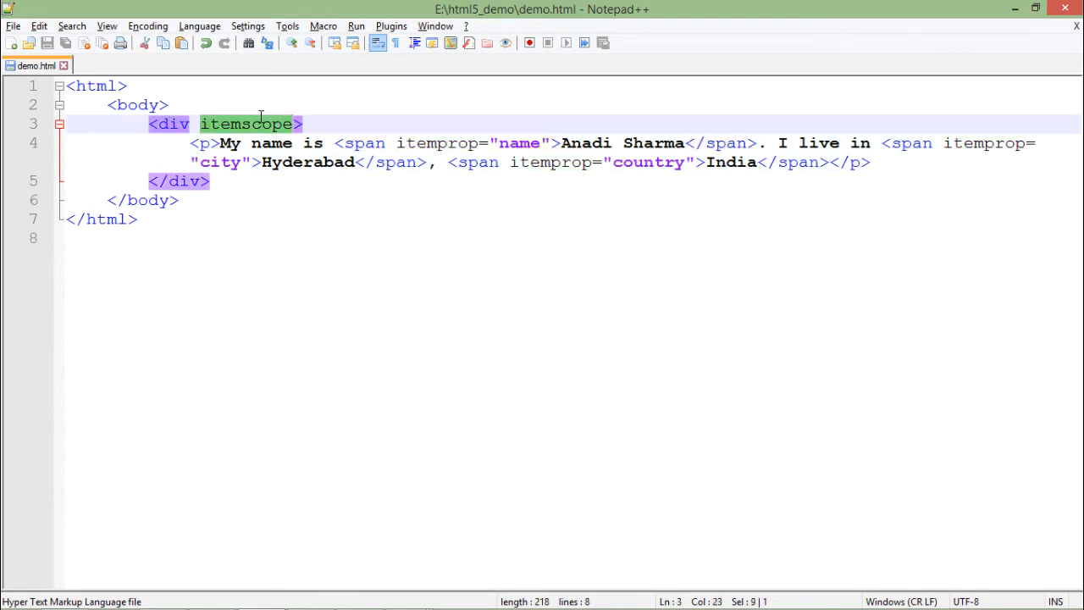
click(240, 123)
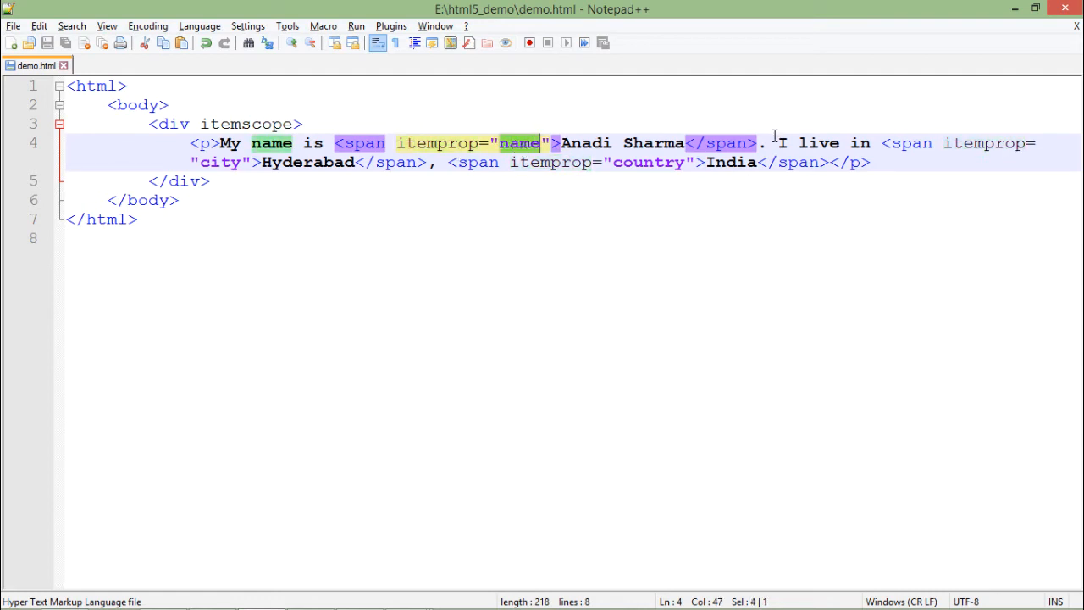
Re-highlight Hyderabad and itemprop, then switch to demo.html in Google Chrome
double_click(308, 162)
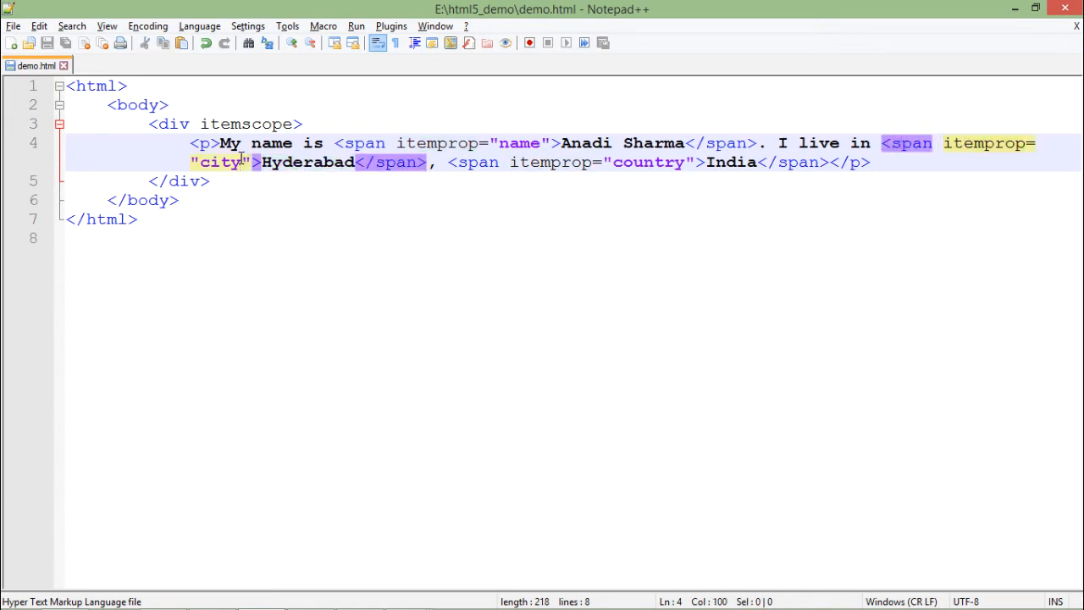
double_click(307, 161)
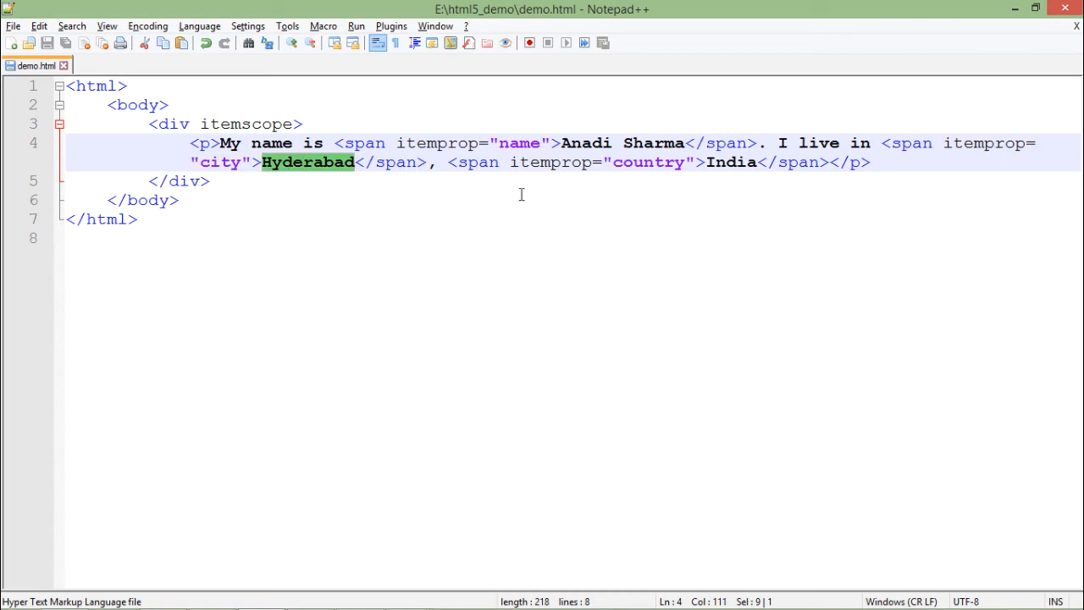
double_click(731, 161)
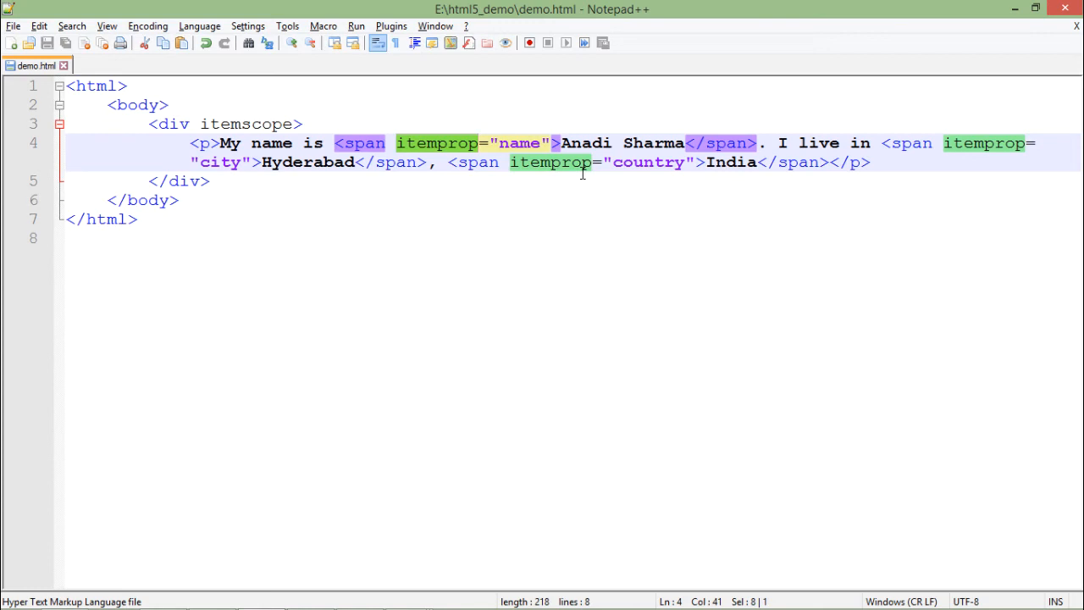
key(alt+tab)
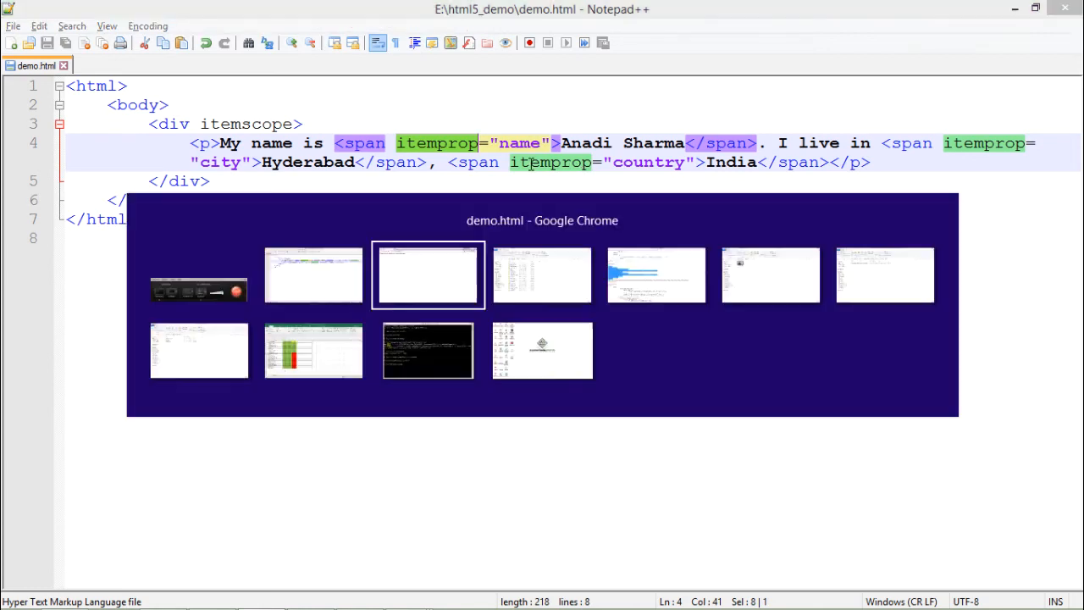
click(428, 274)
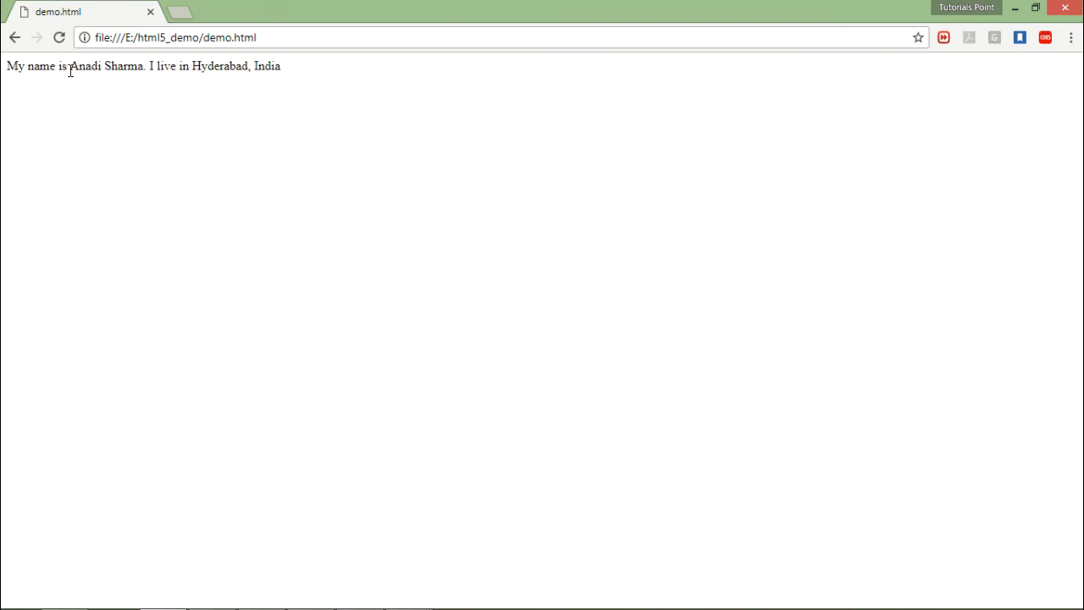